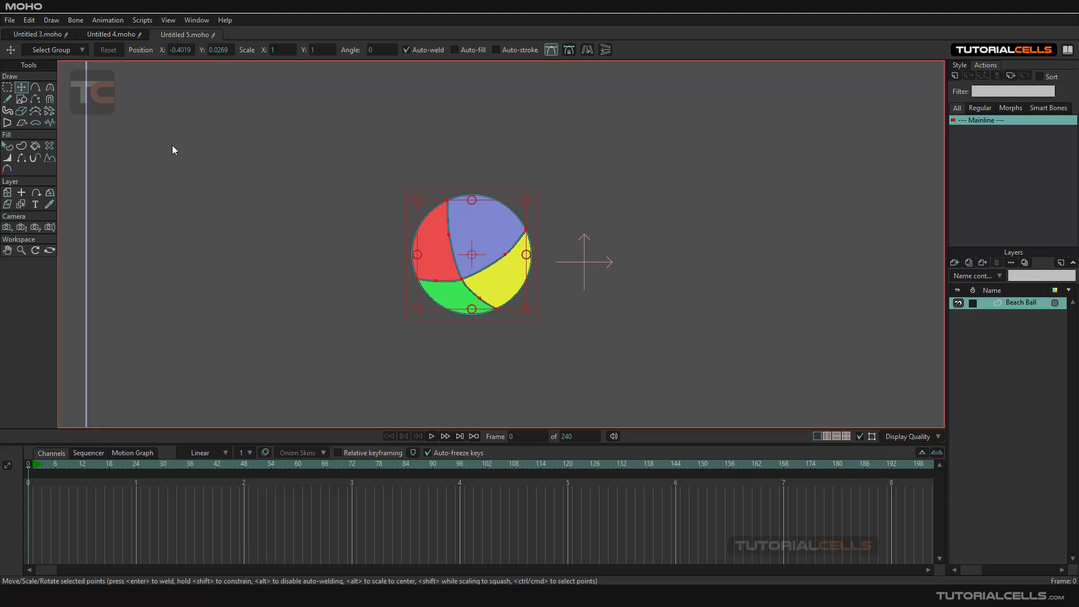
mouse_move(131, 405)
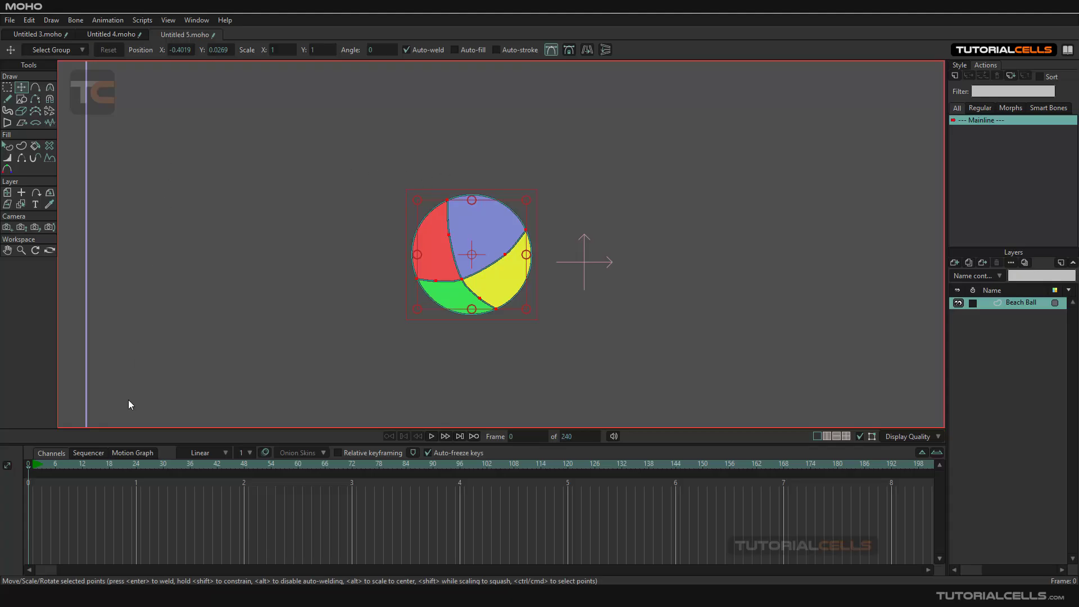
mouse_move(186, 357)
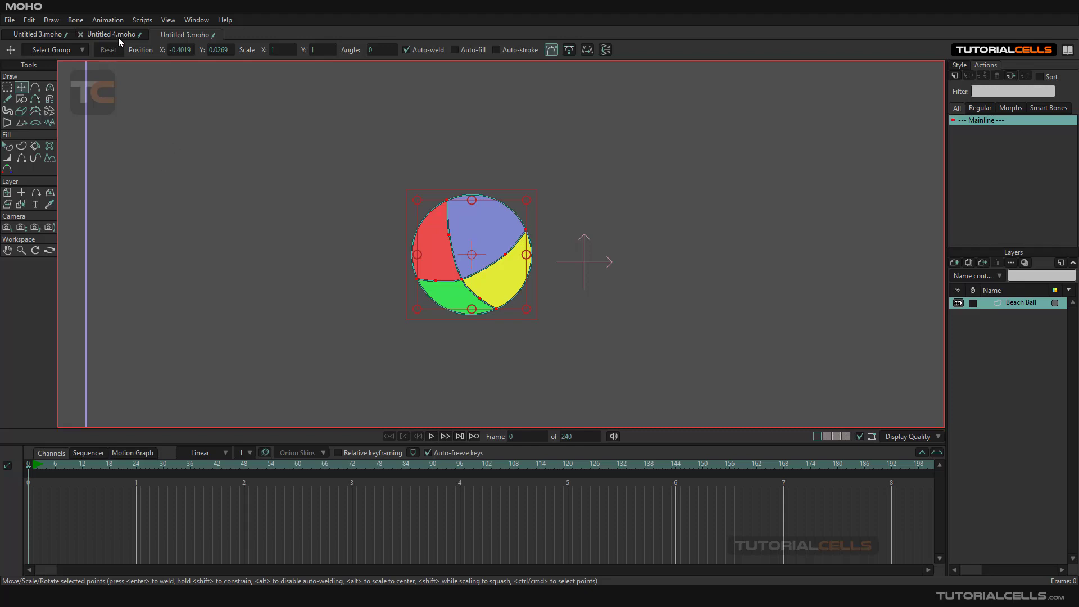
mouse_move(116, 42)
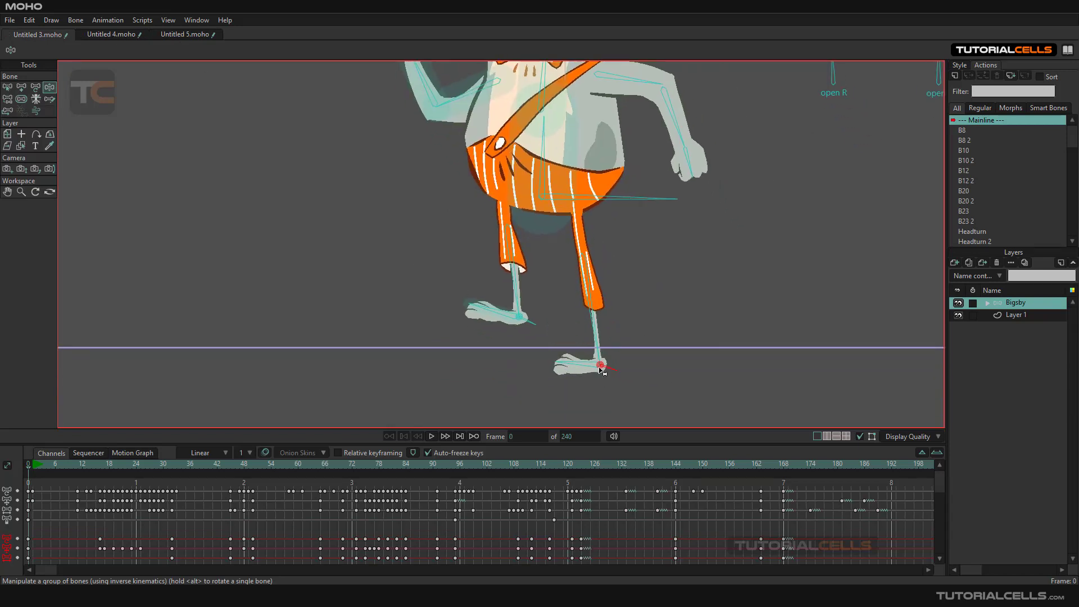
- Lift the character's foot to show the rig, then deselect the beach ball's points
drag(602, 364, 595, 320)
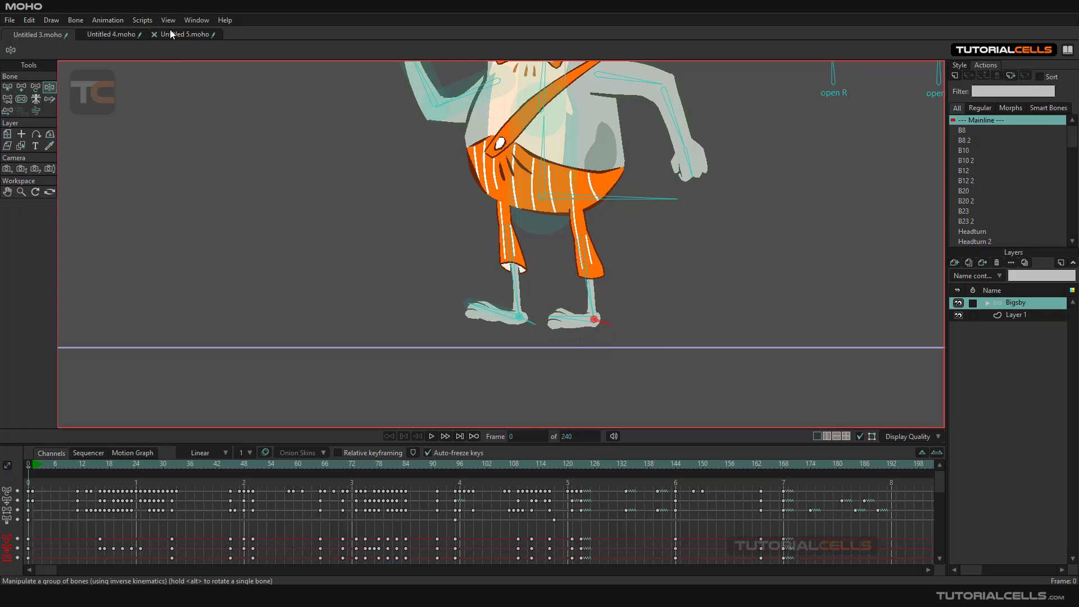
click(184, 34)
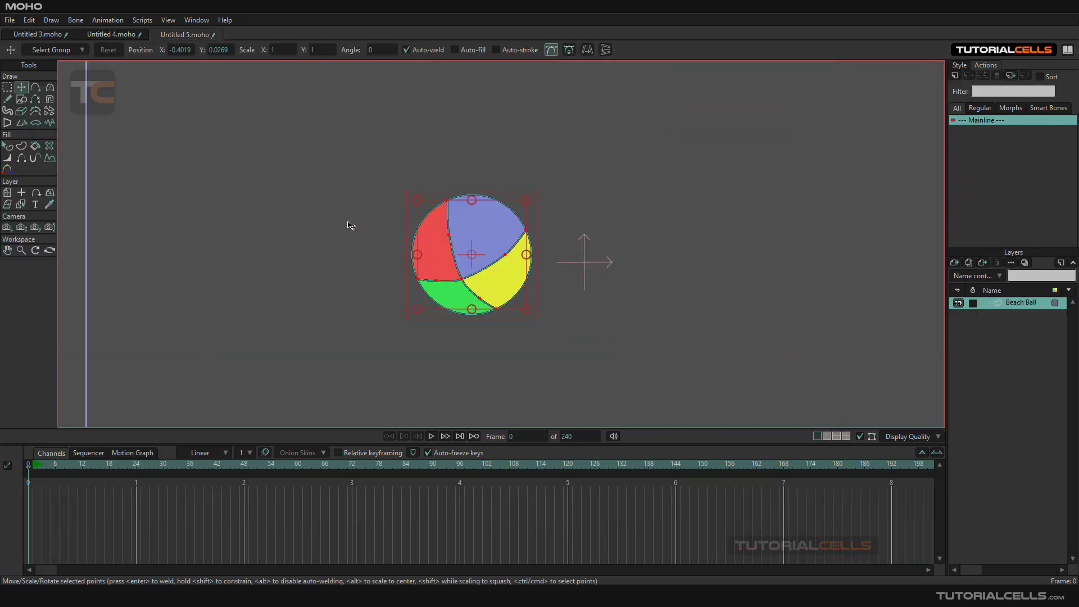
click(108, 49)
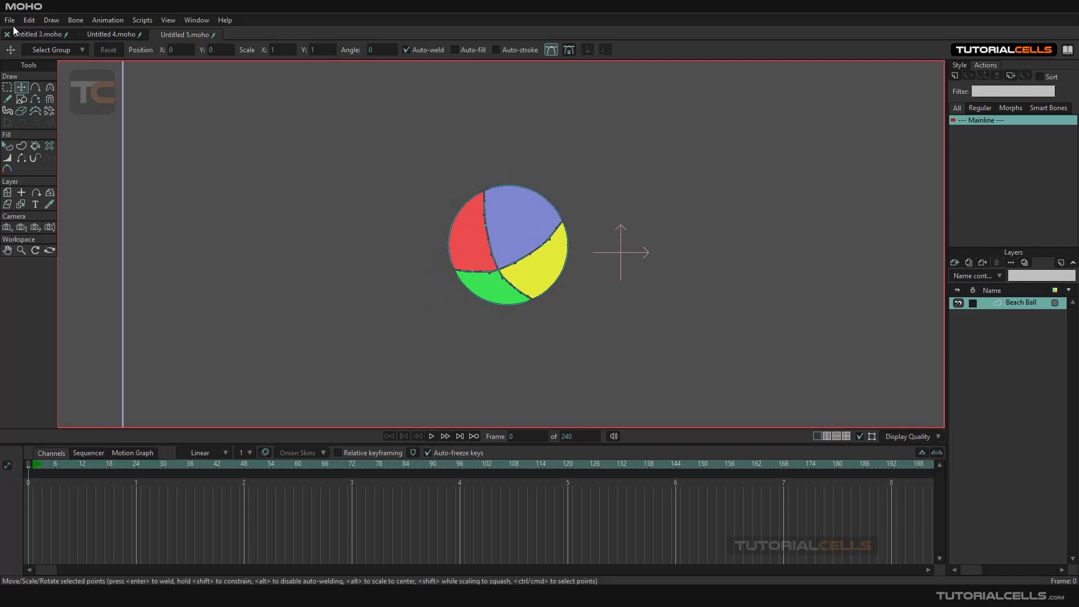
- Insert the library's Props BeachBall into a new document and preview its animation
click(258, 34)
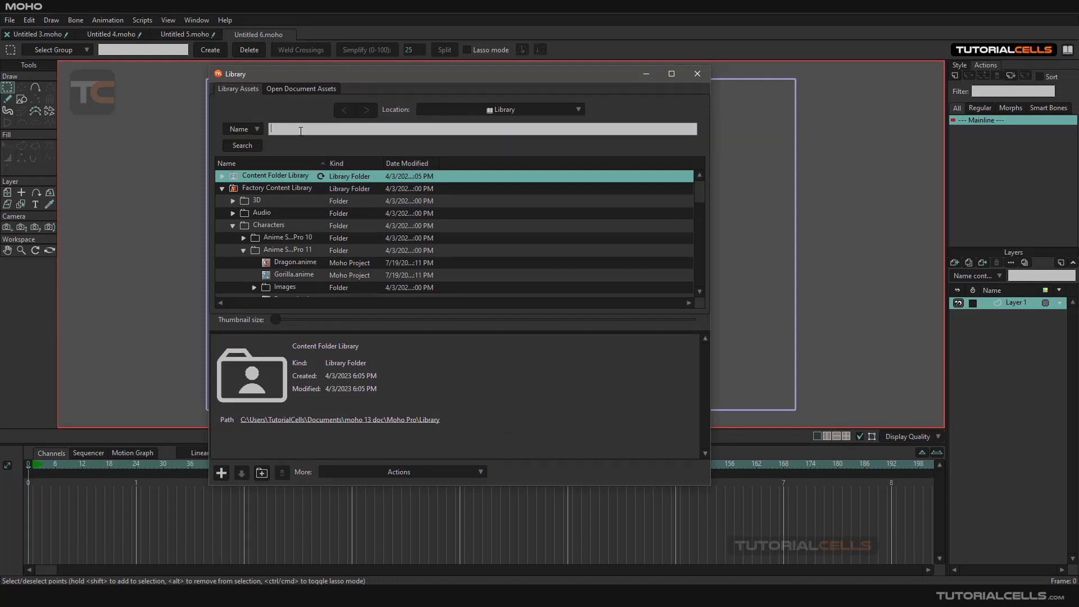
click(242, 145)
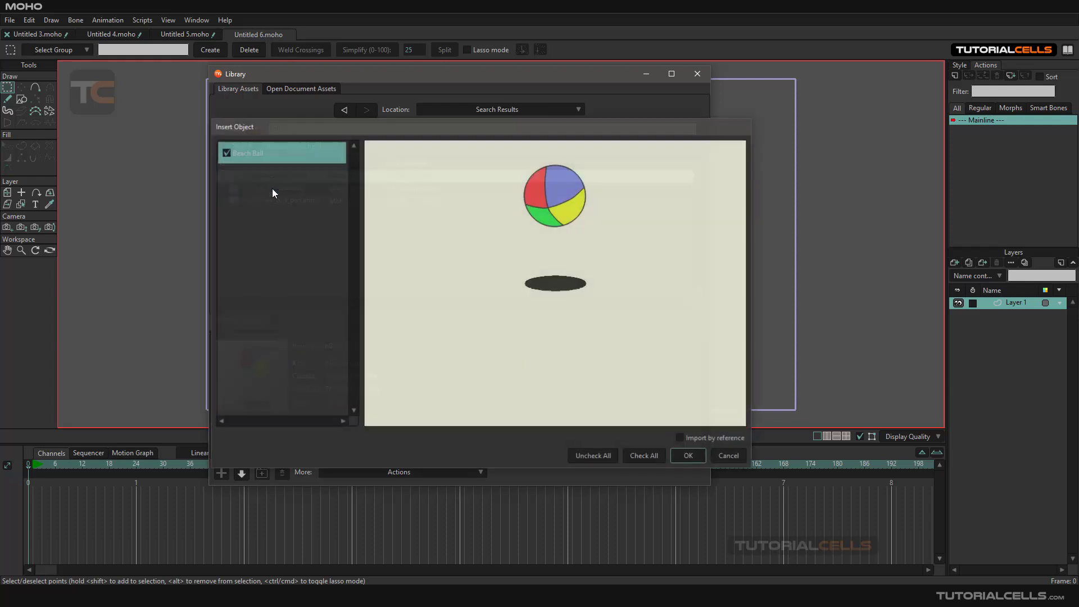
click(687, 455)
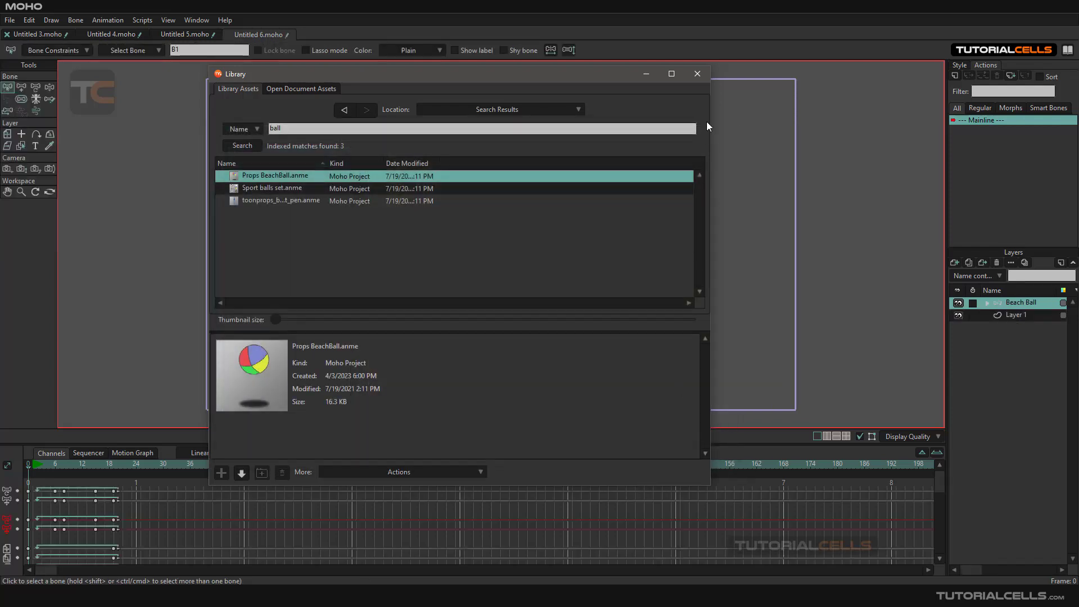
double_click(276, 175)
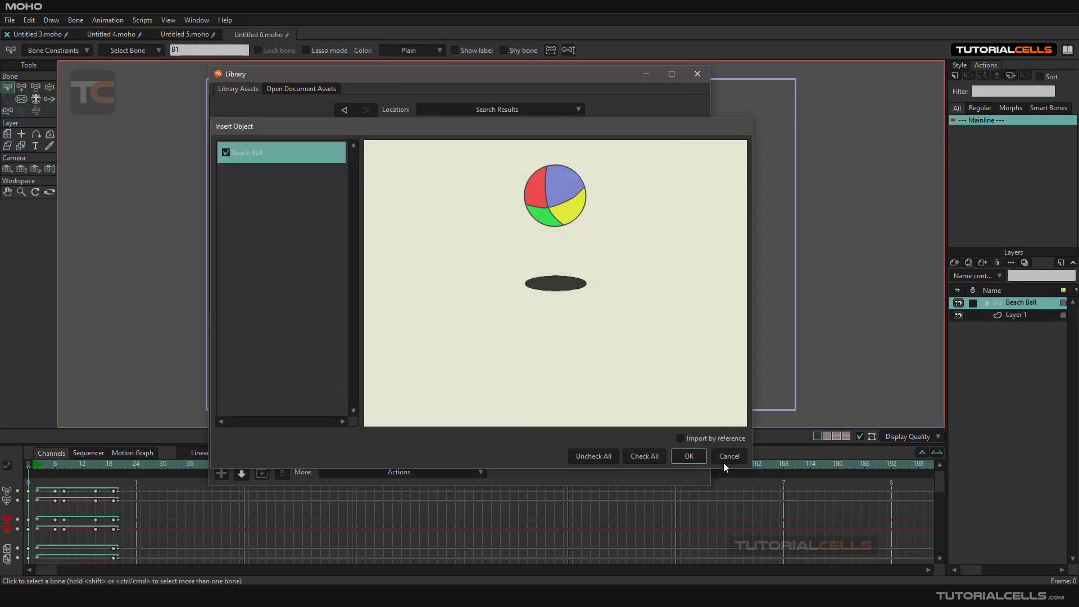
click(687, 456)
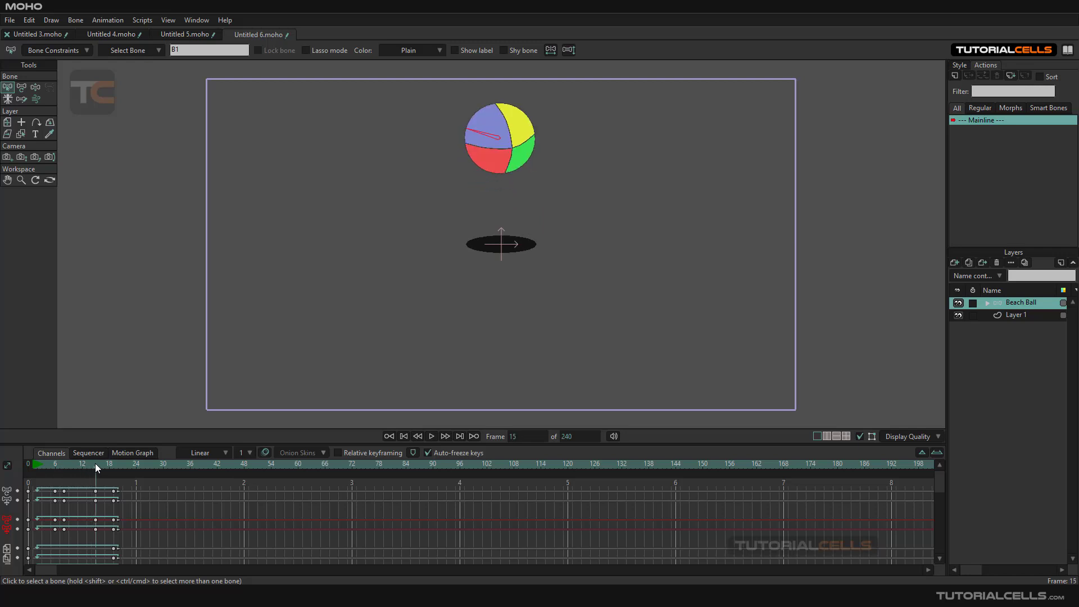
click(148, 464)
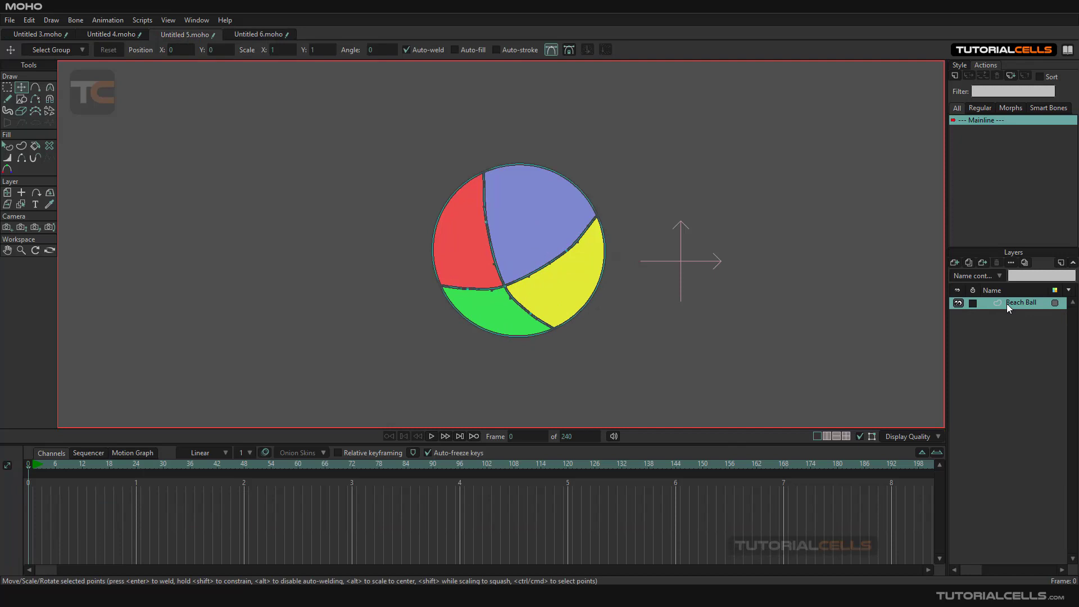
- Group the Beach Ball layer into a new bone layer, Layer 2
right_click(1021, 303)
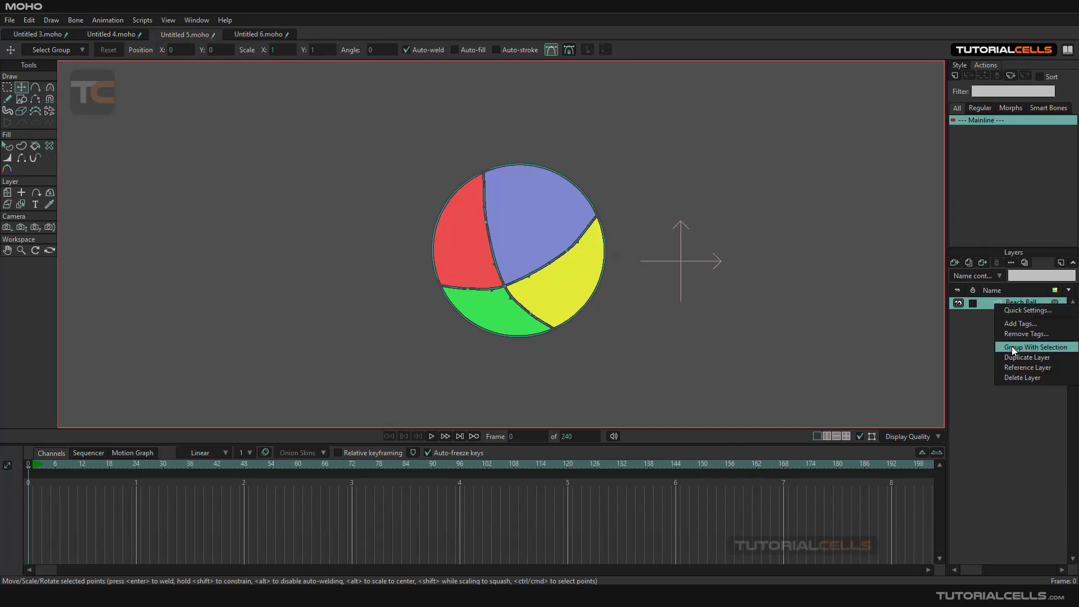
click(1035, 347)
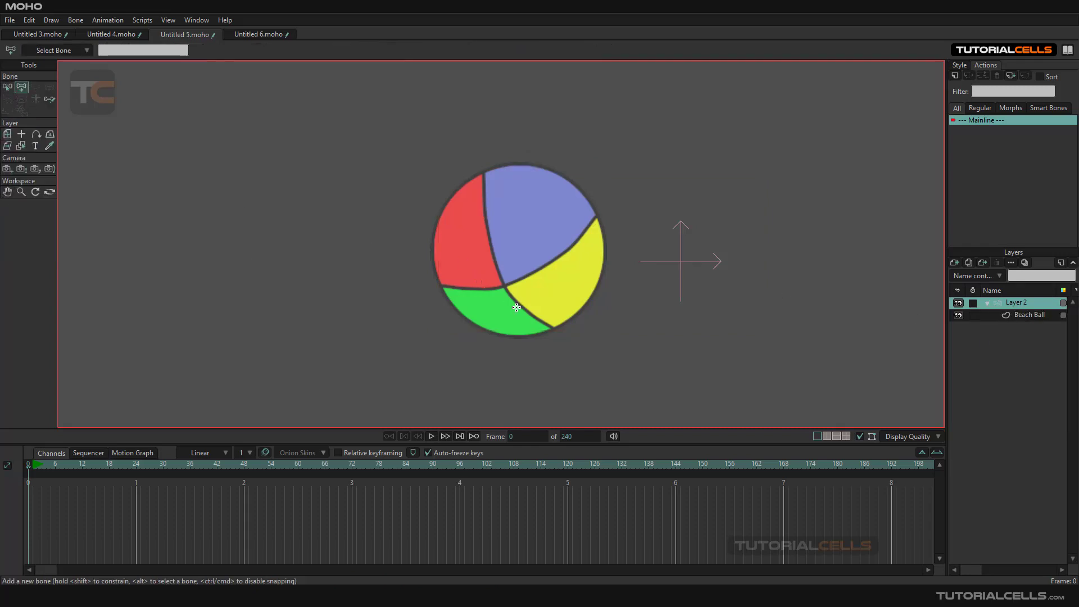
mouse_move(518, 312)
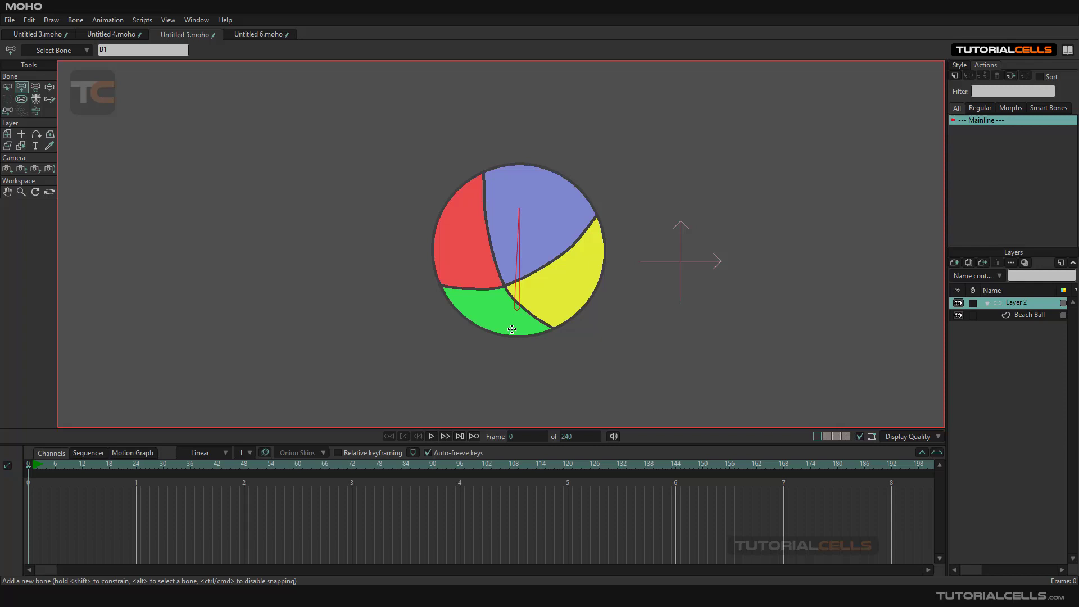
mouse_move(523, 248)
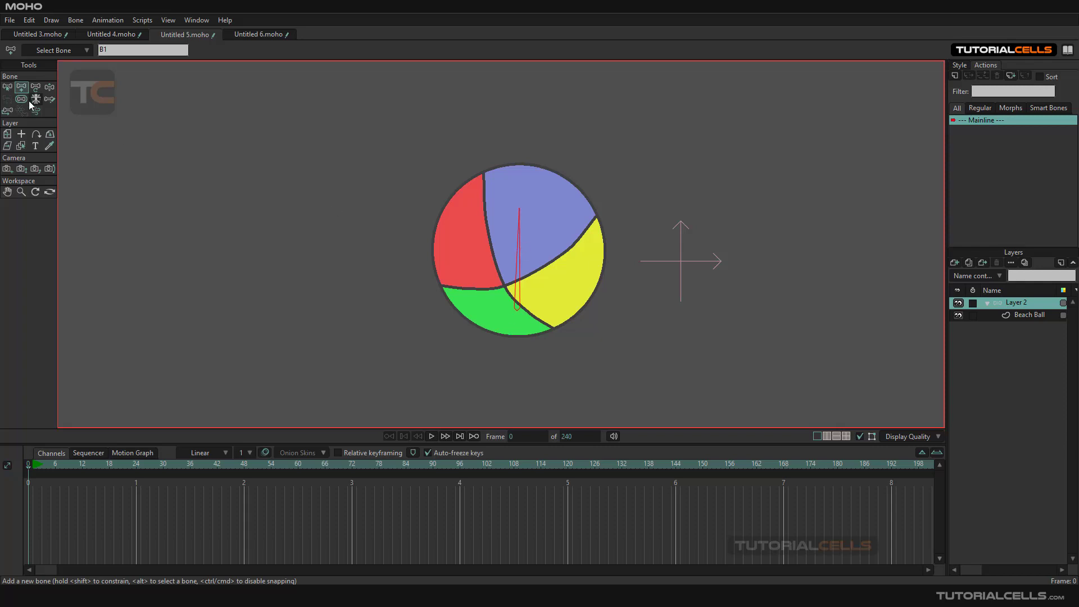
- Set the ball bone's strength to zero so tilting it moves the whole ball
click(22, 98)
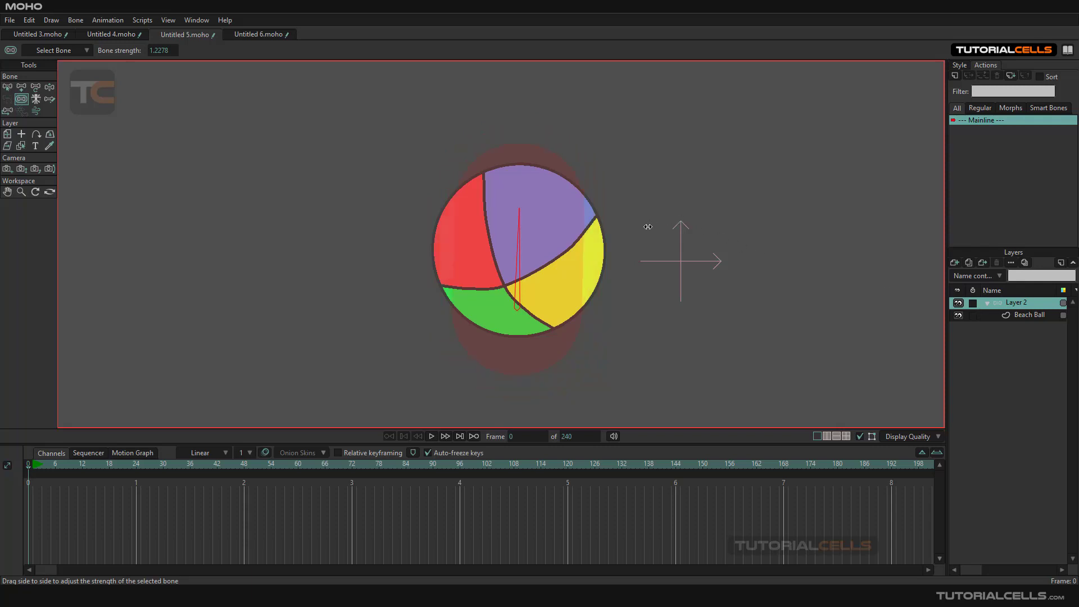
drag(647, 226, 157, 254)
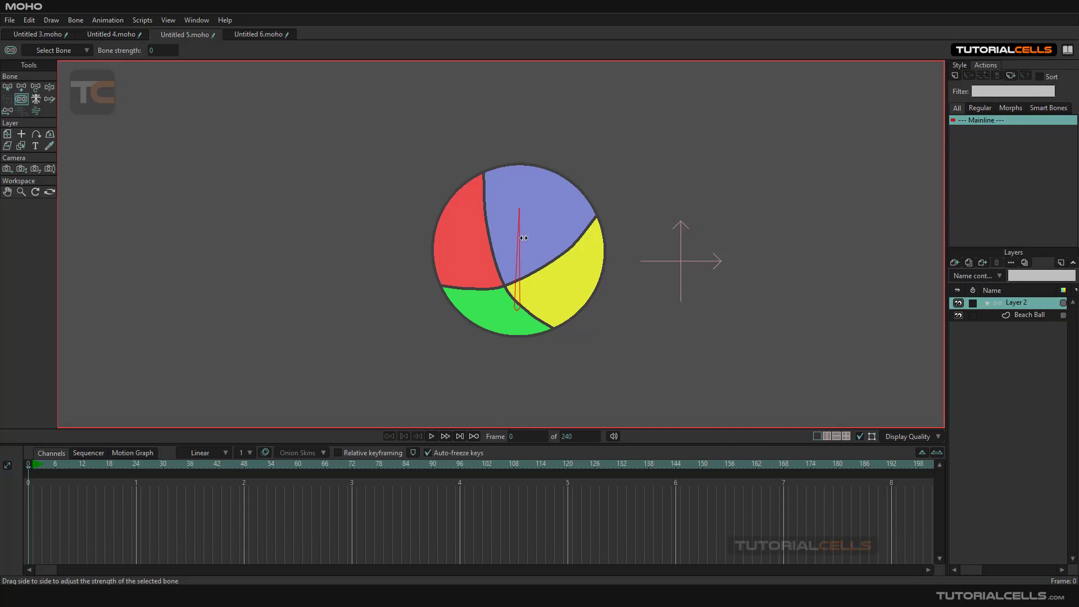
mouse_move(524, 211)
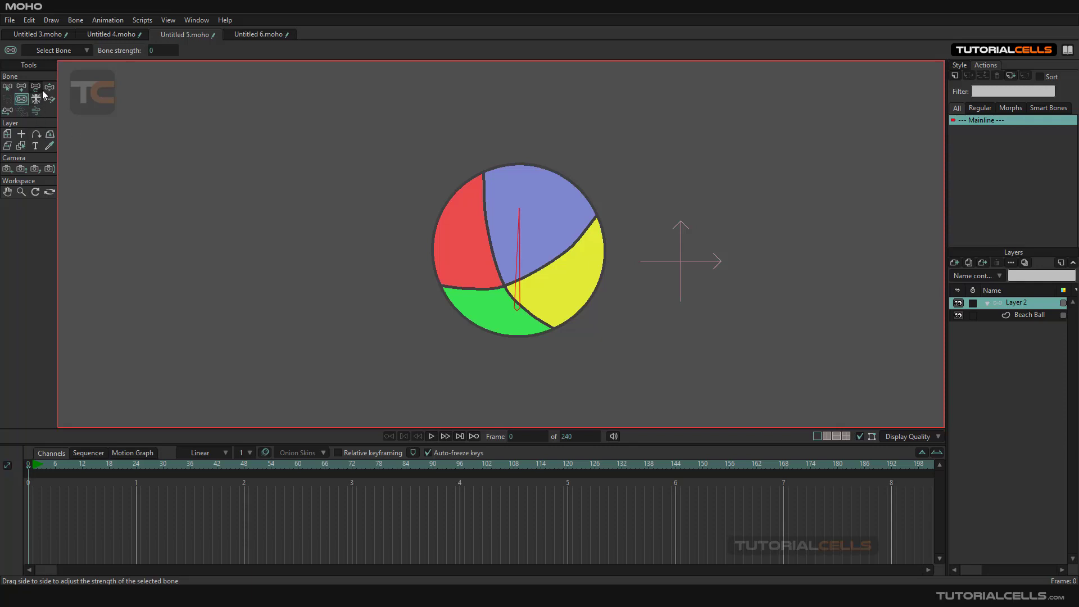
click(48, 88)
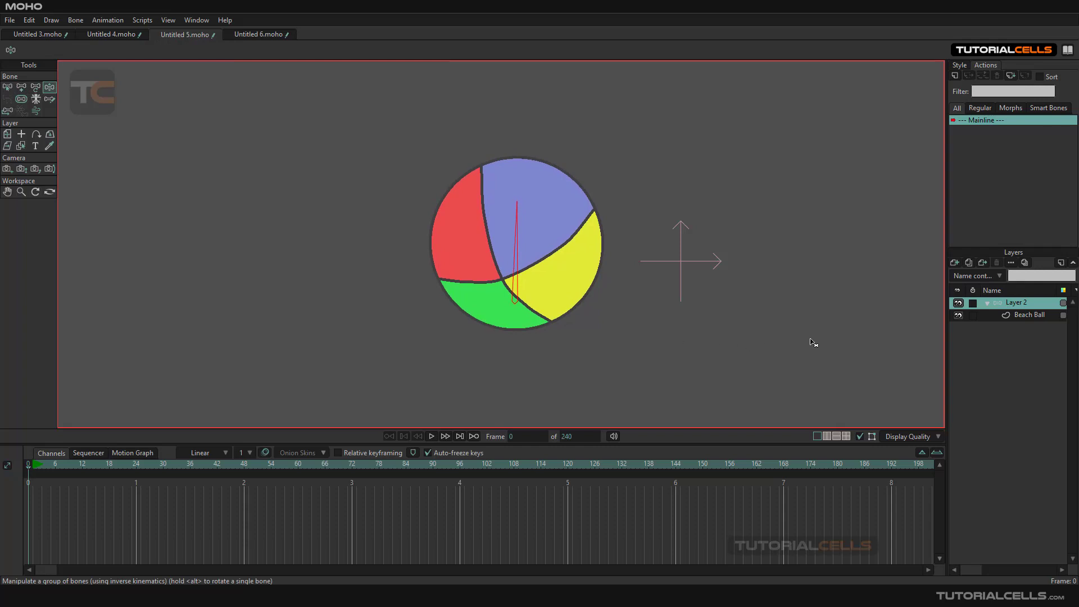
mouse_move(35, 99)
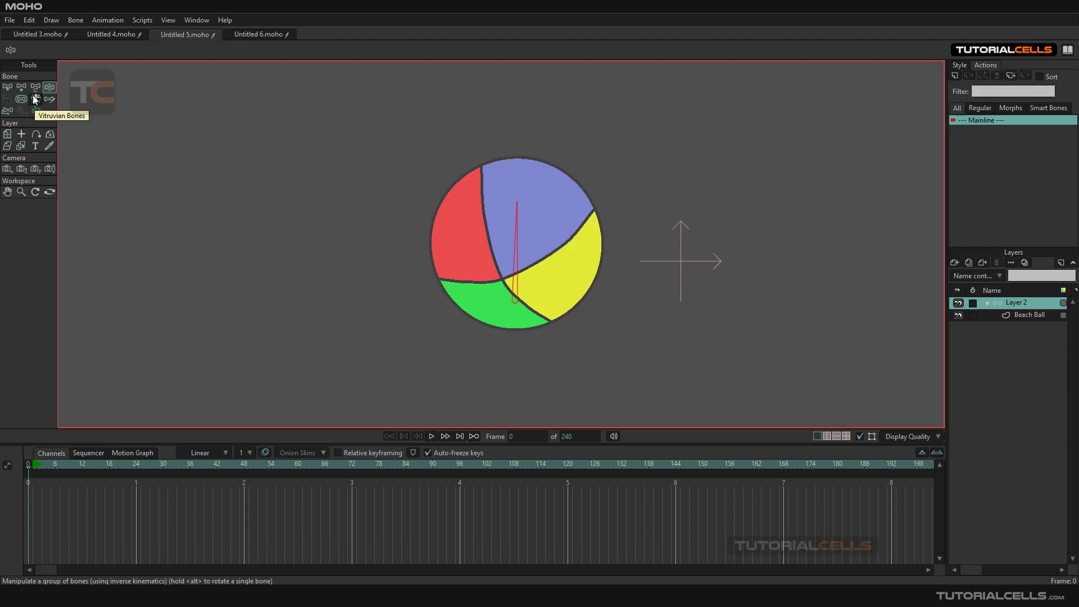
click(35, 98)
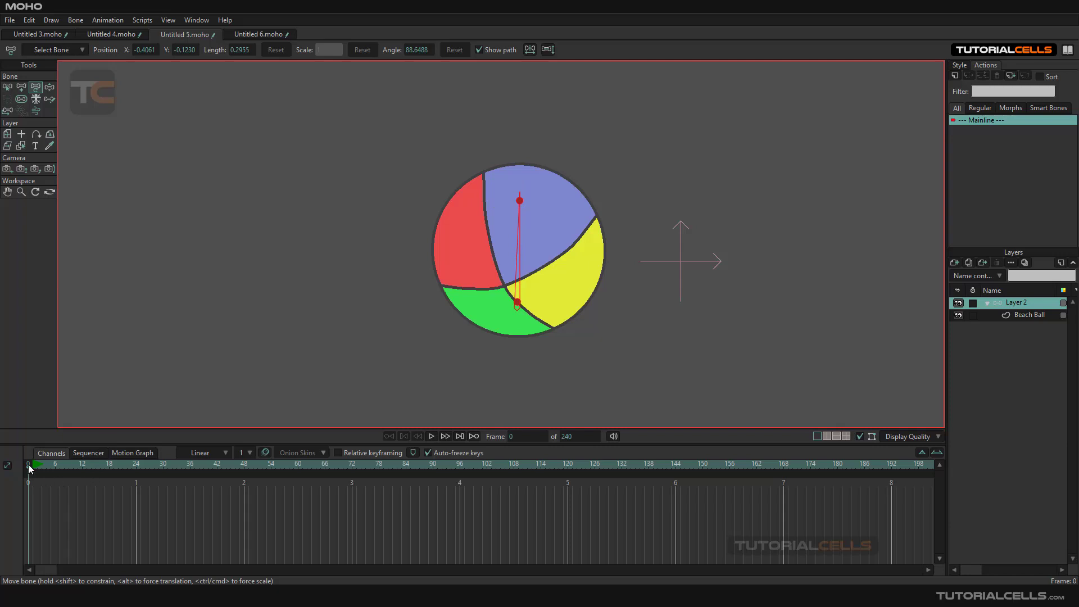
click(445, 436)
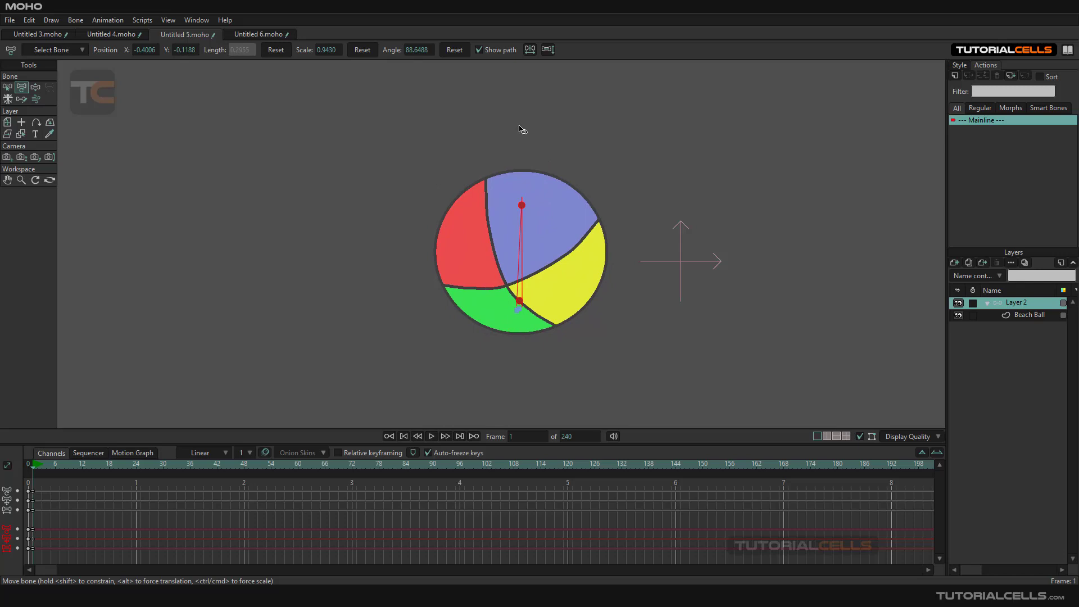
click(362, 50)
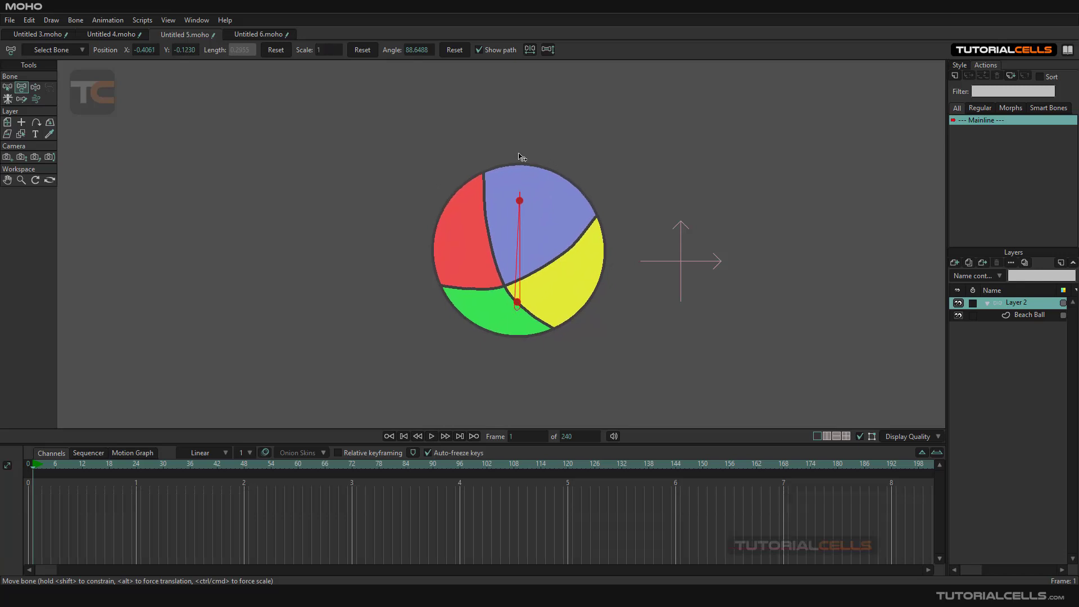
mouse_move(912, 301)
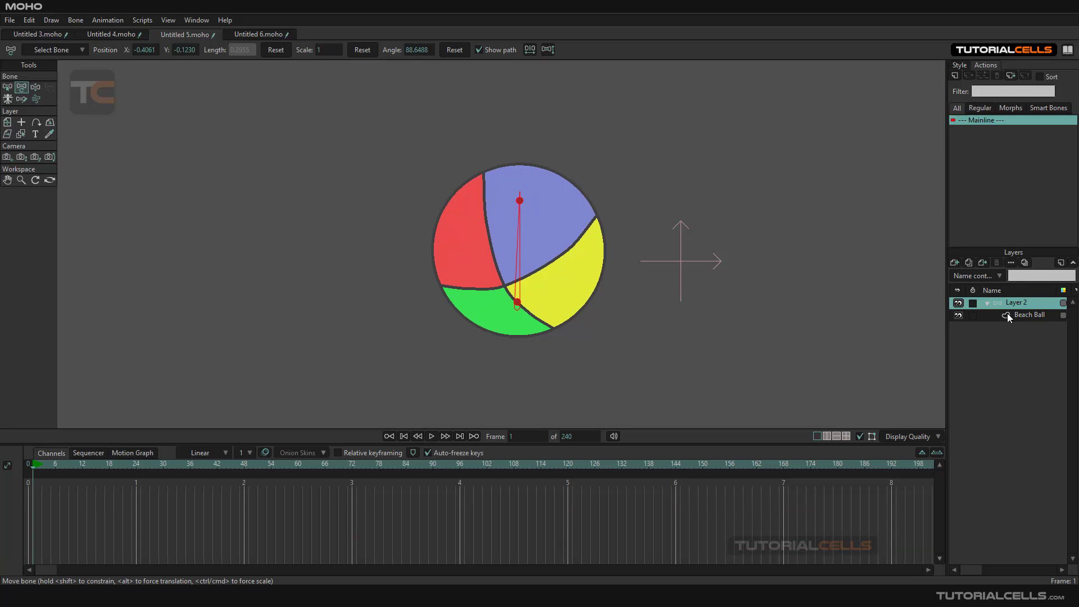
click(7, 88)
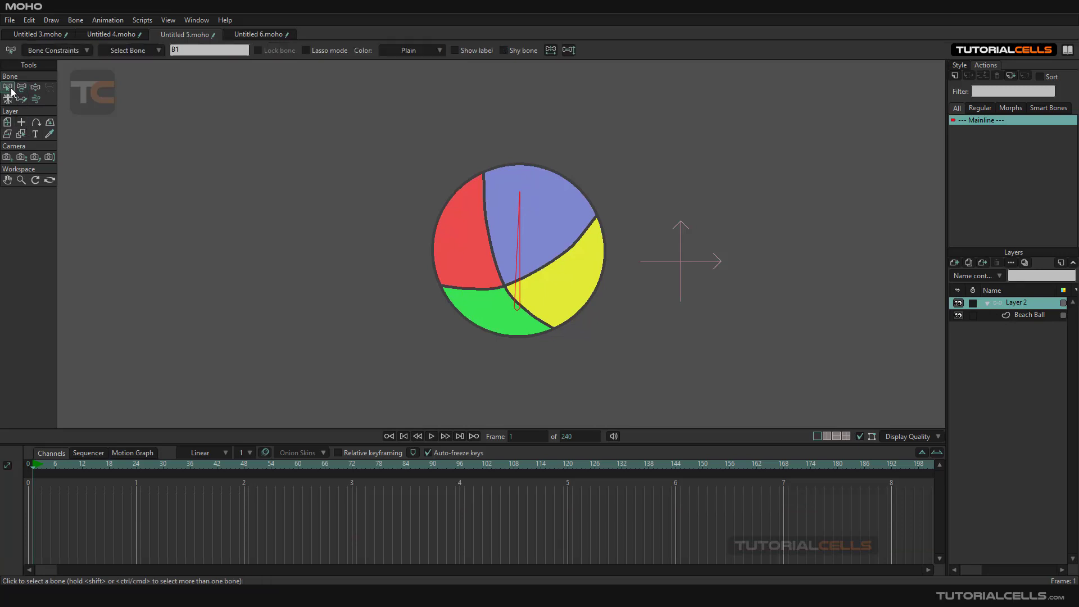
- Turn on the bone's Squash and stretch scaling with an amount of 2.30
click(54, 50)
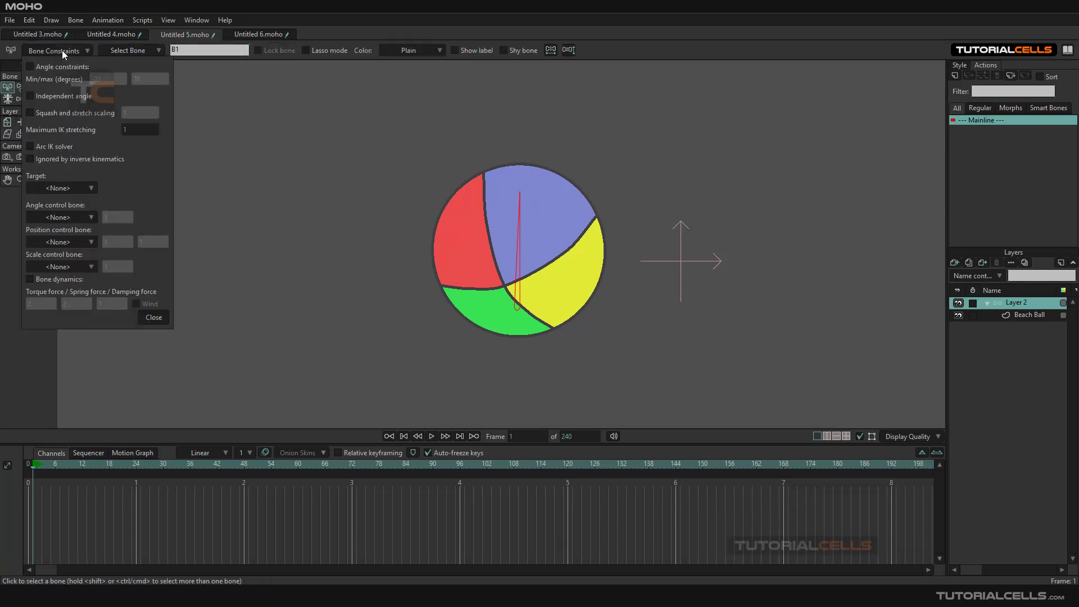
click(30, 113)
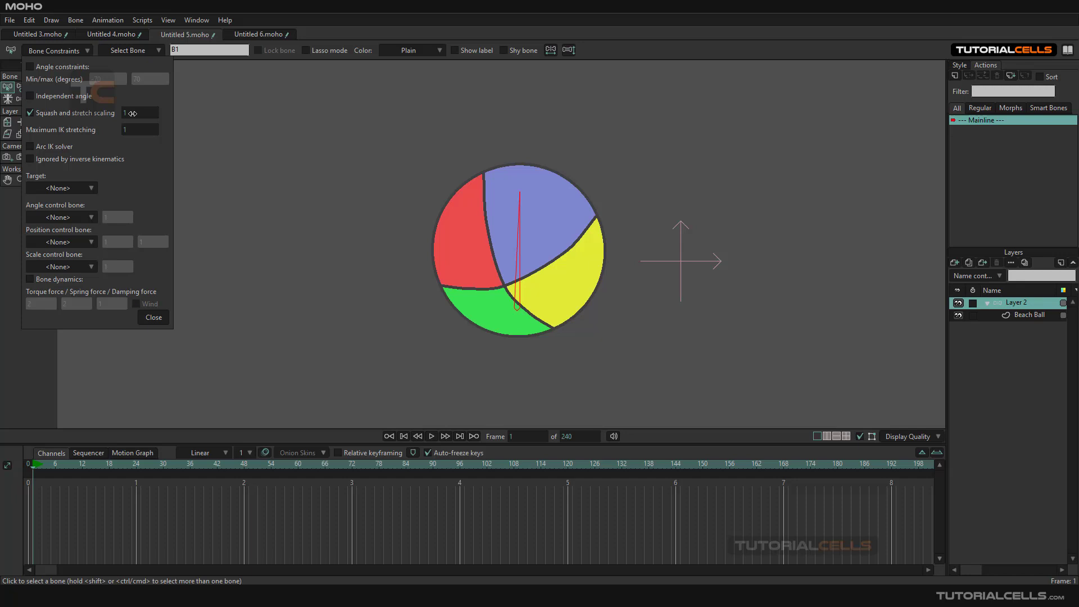
drag(131, 113, 191, 111)
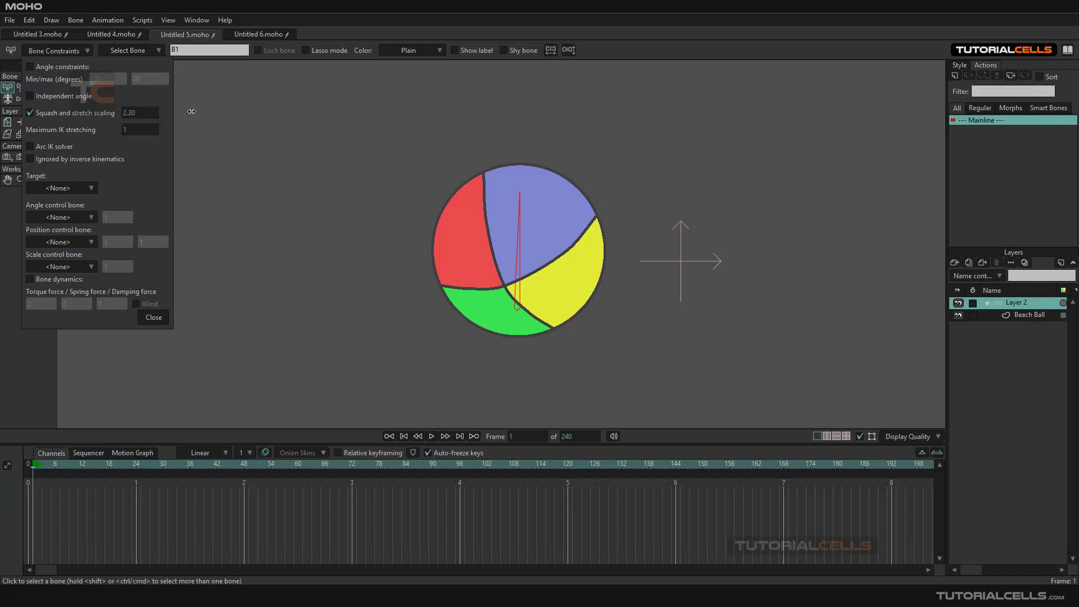
click(153, 317)
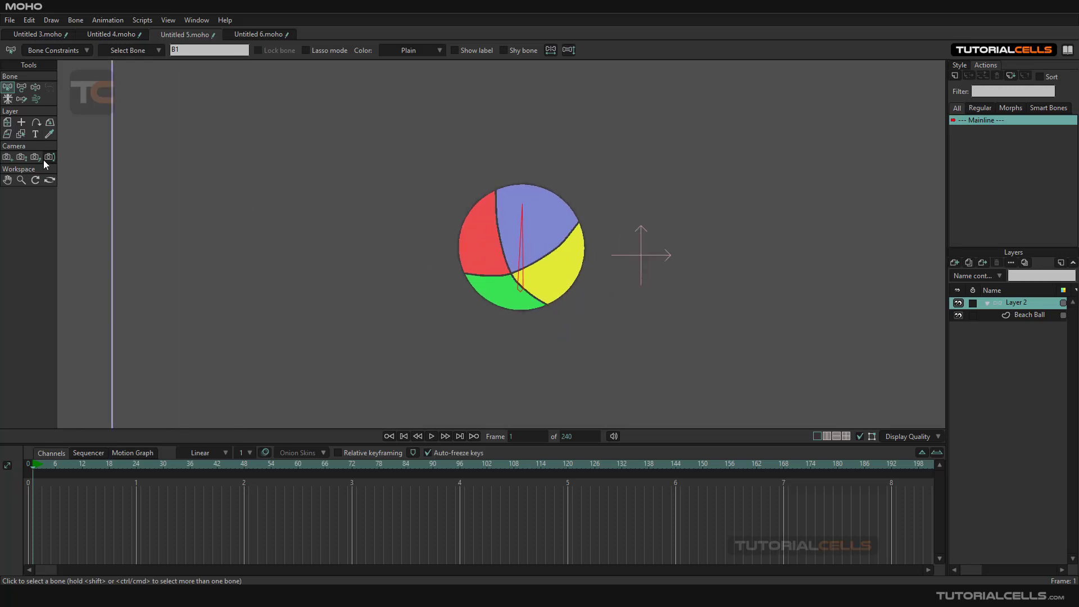
- Test-squash the ball flat by scaling its bone, then undo to restore it
click(21, 87)
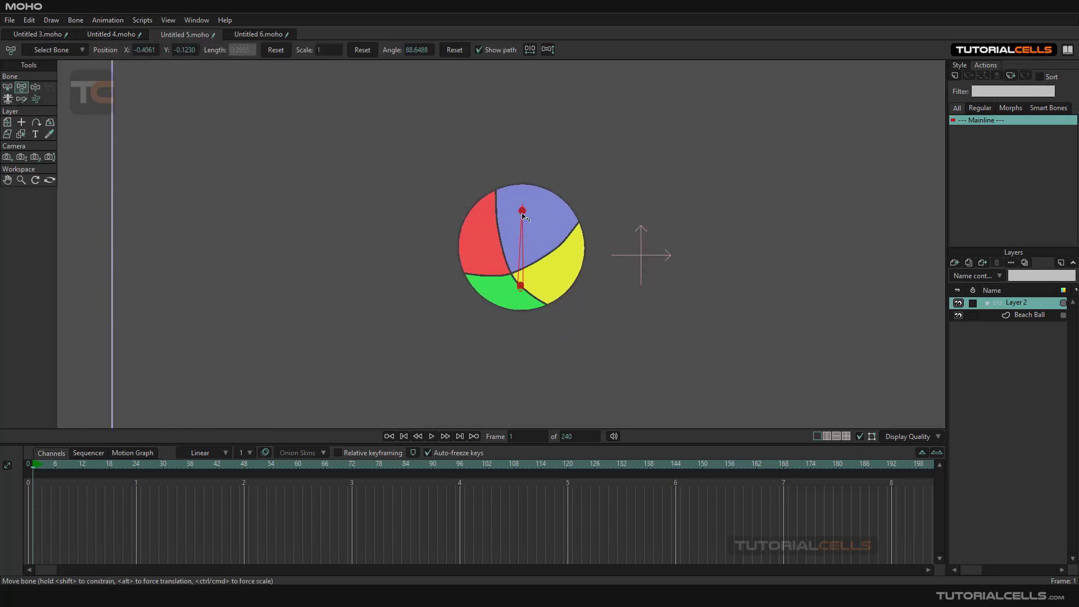
drag(521, 209, 512, 245)
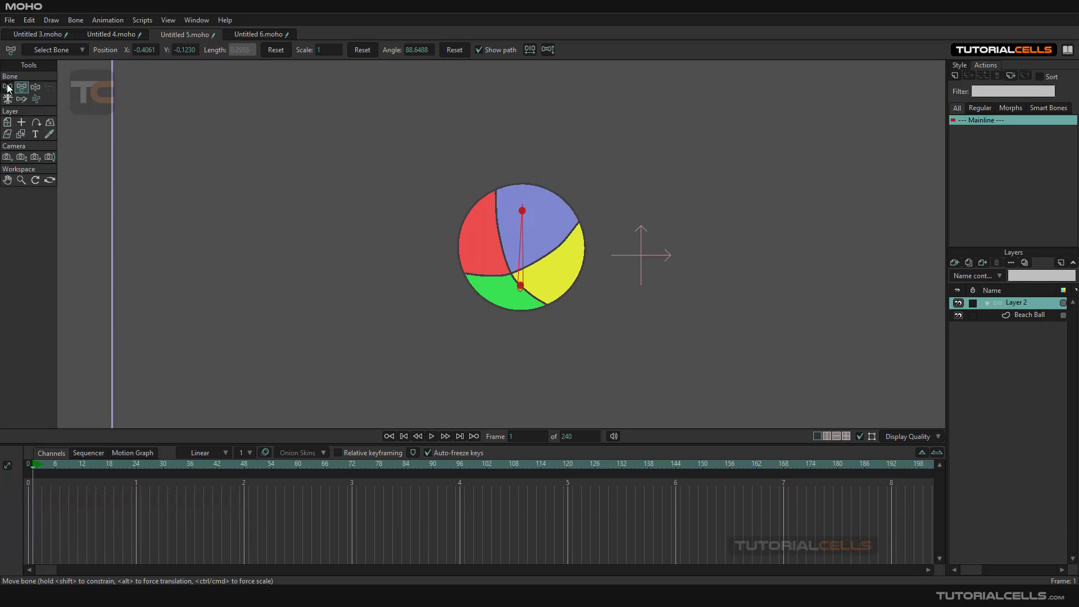
click(22, 88)
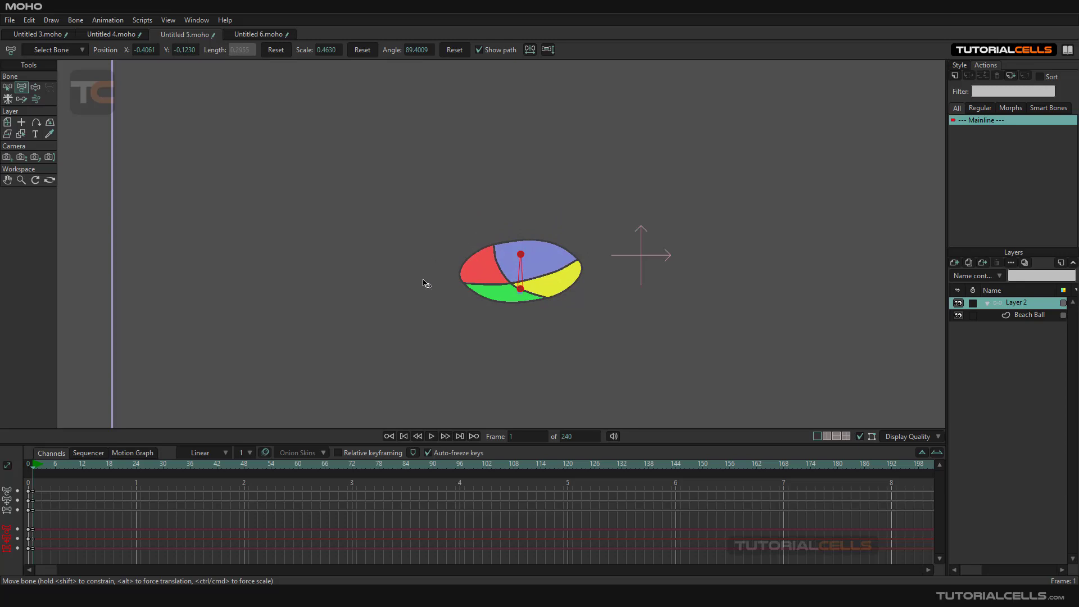
drag(522, 254, 528, 267)
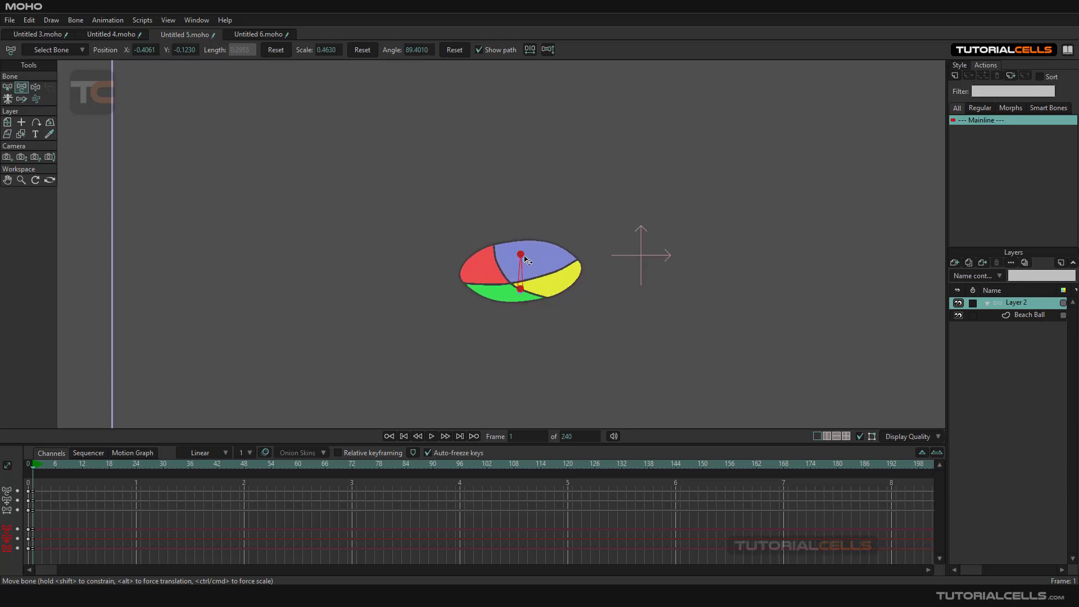
click(362, 50)
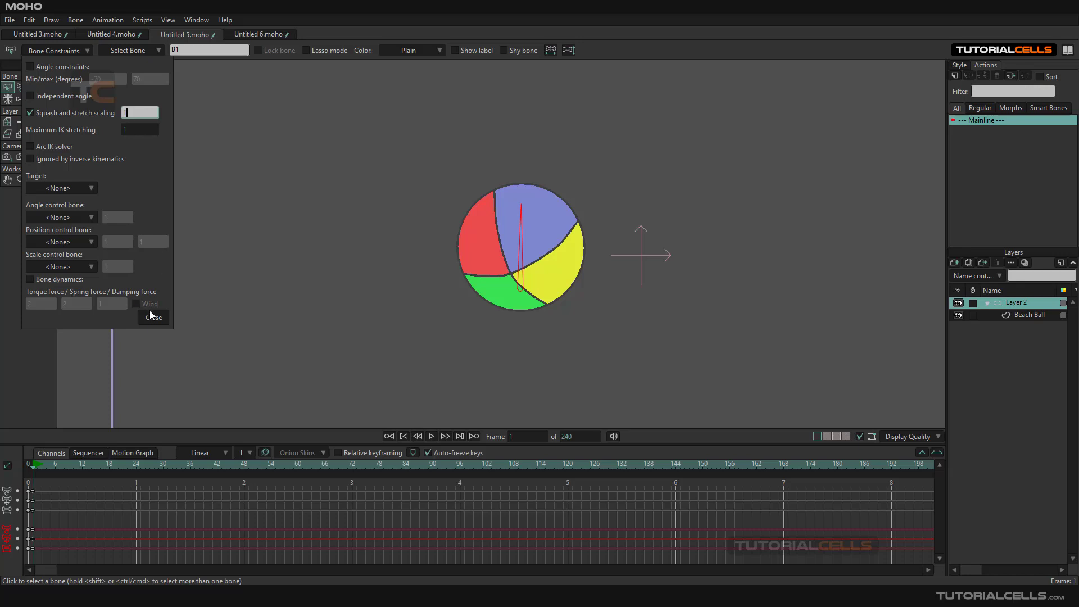
- Close Bone Constraints and switch to Manipulate Bones for another scaling test
click(153, 317)
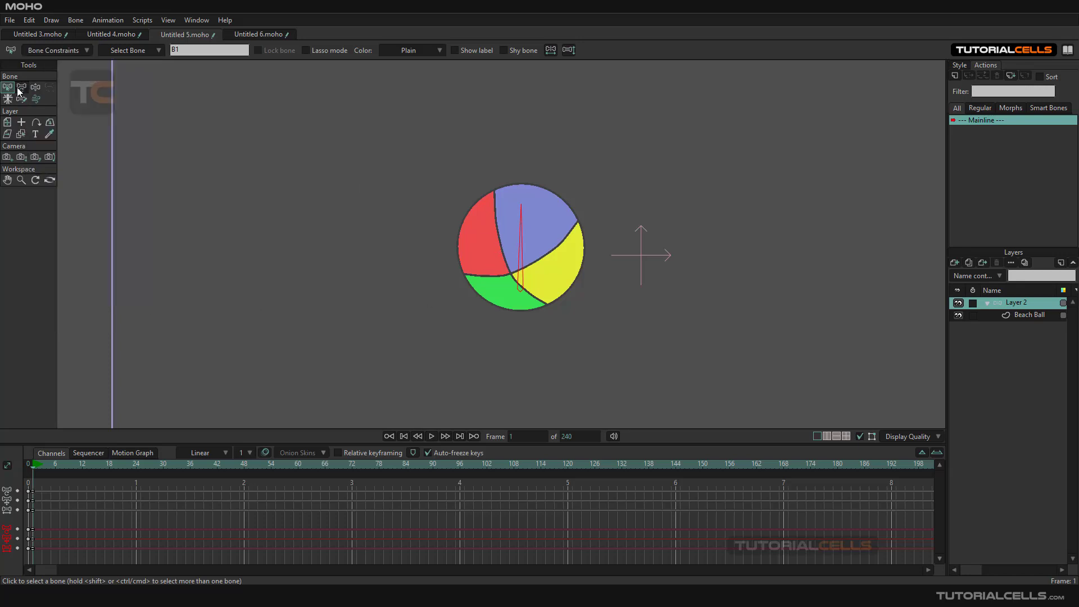
click(21, 86)
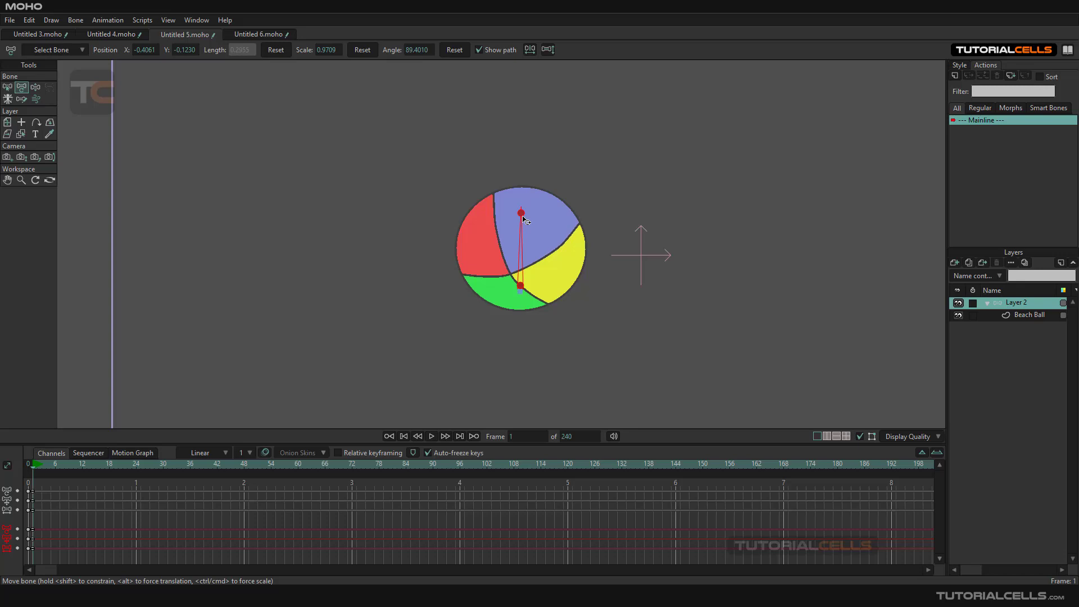
mouse_move(11, 50)
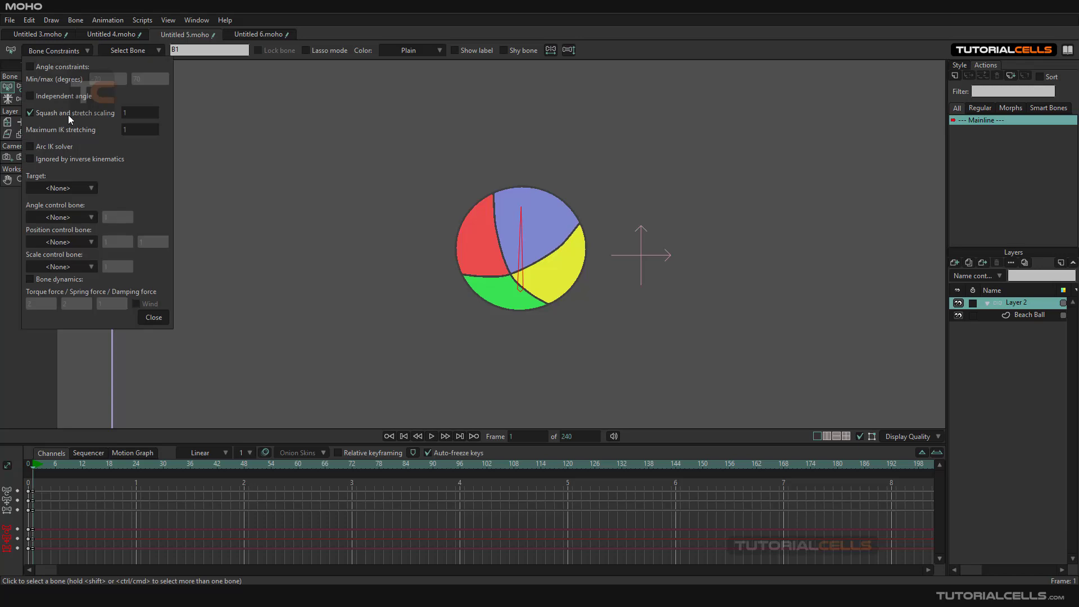
mouse_move(120, 117)
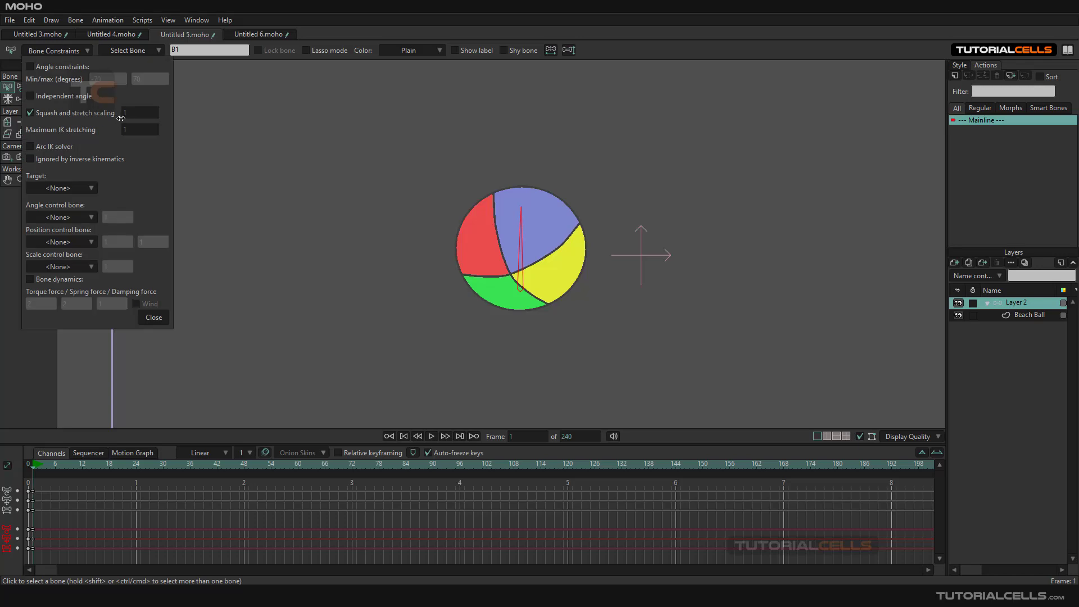
mouse_move(248, 179)
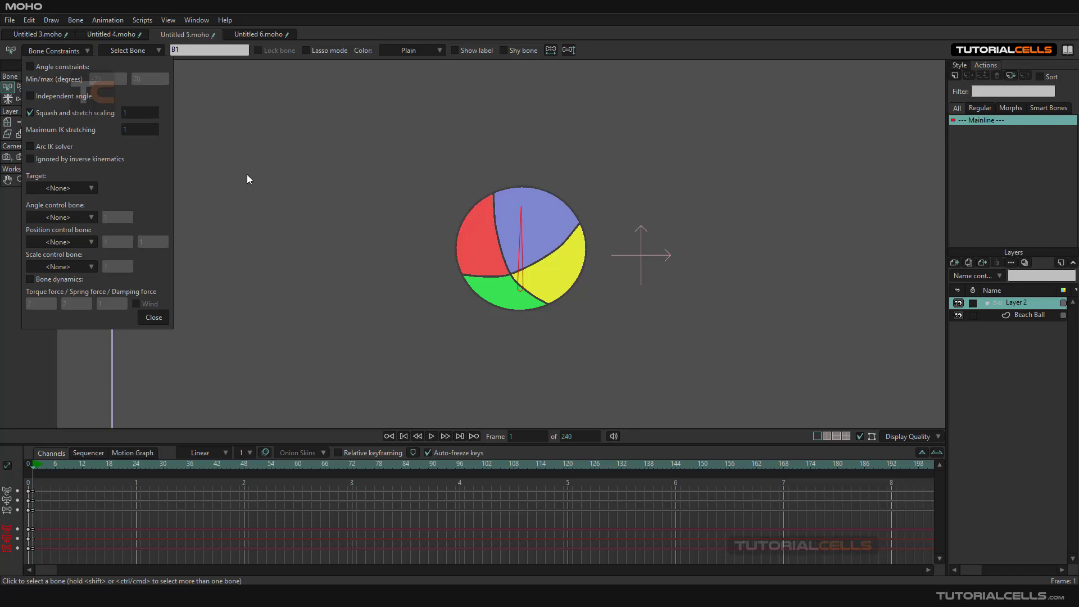
mouse_move(150, 309)
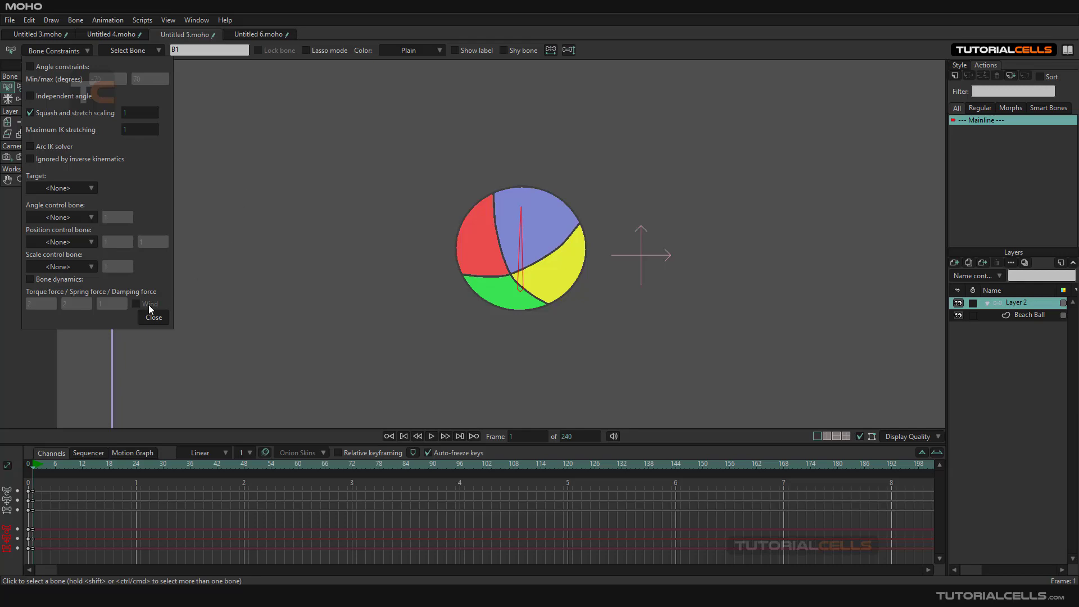